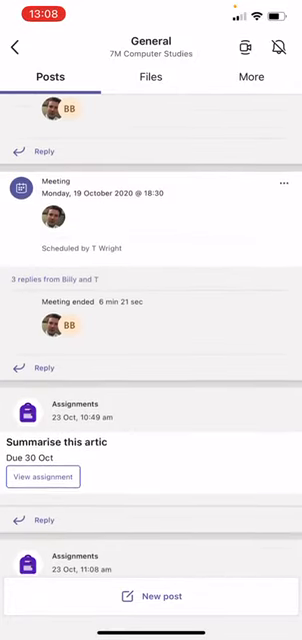
Step: Scroll the General channel posts down to the Upload a photo assignment card
scroll("down", 3)
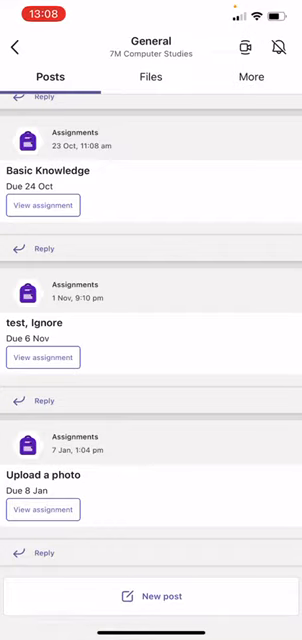
Step: View the Upload a photo assignment details and dismiss the Attach a resource sheet
left_click(152, 596)
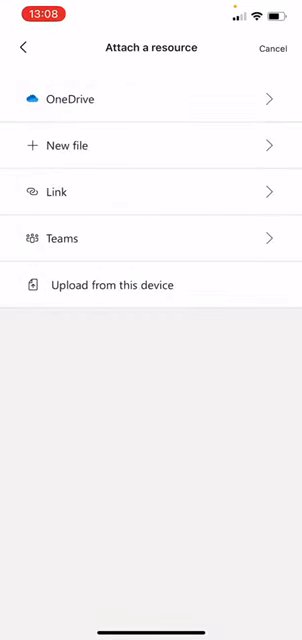
left_click(110, 284)
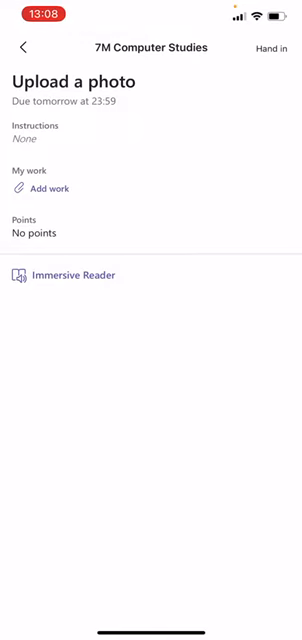
Step: Go back to the 7M Computer Studies General channel posts
left_click(16, 48)
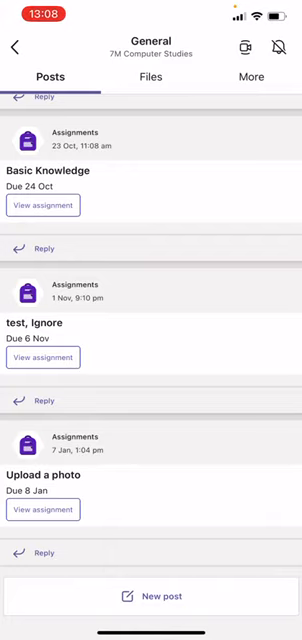
Step: Hand in the Upload a photo assignment, marked handed in Thu 7 Jan at 13:08
left_click(152, 596)
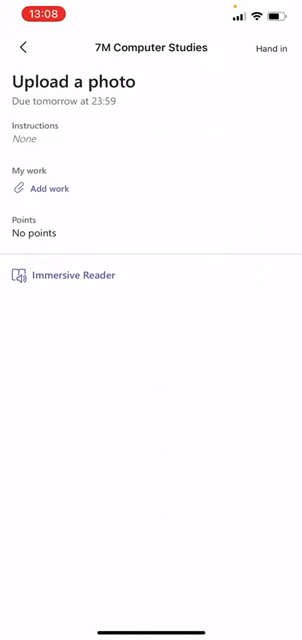
left_click(276, 48)
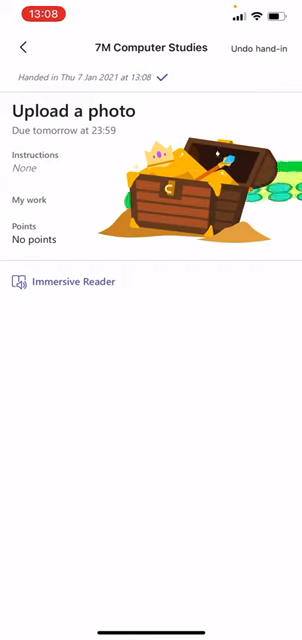